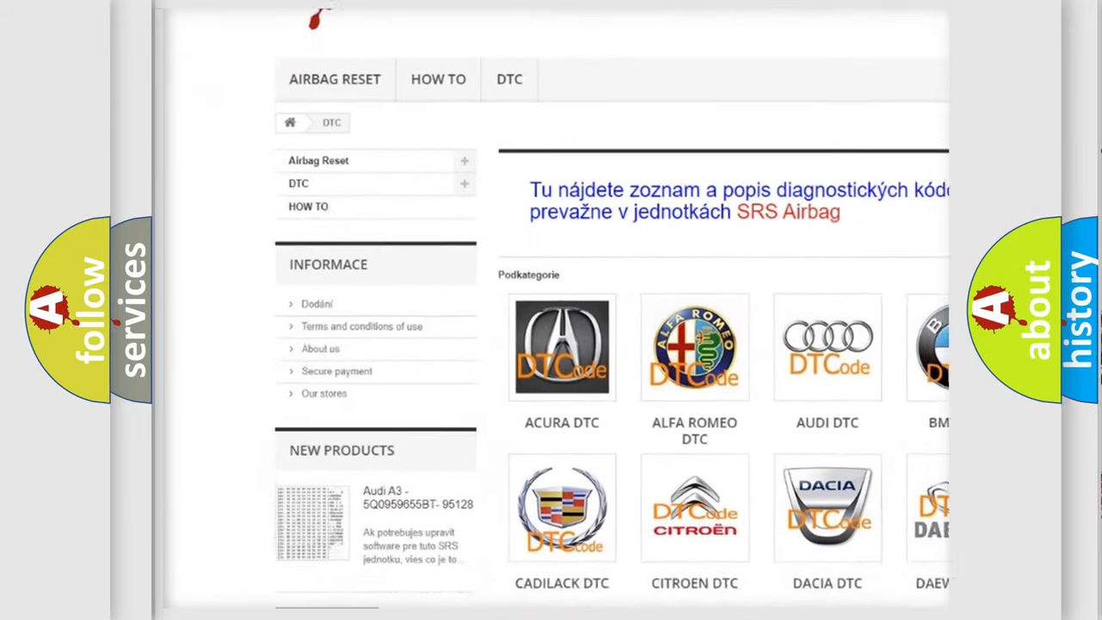
pyautogui.scroll(-3)
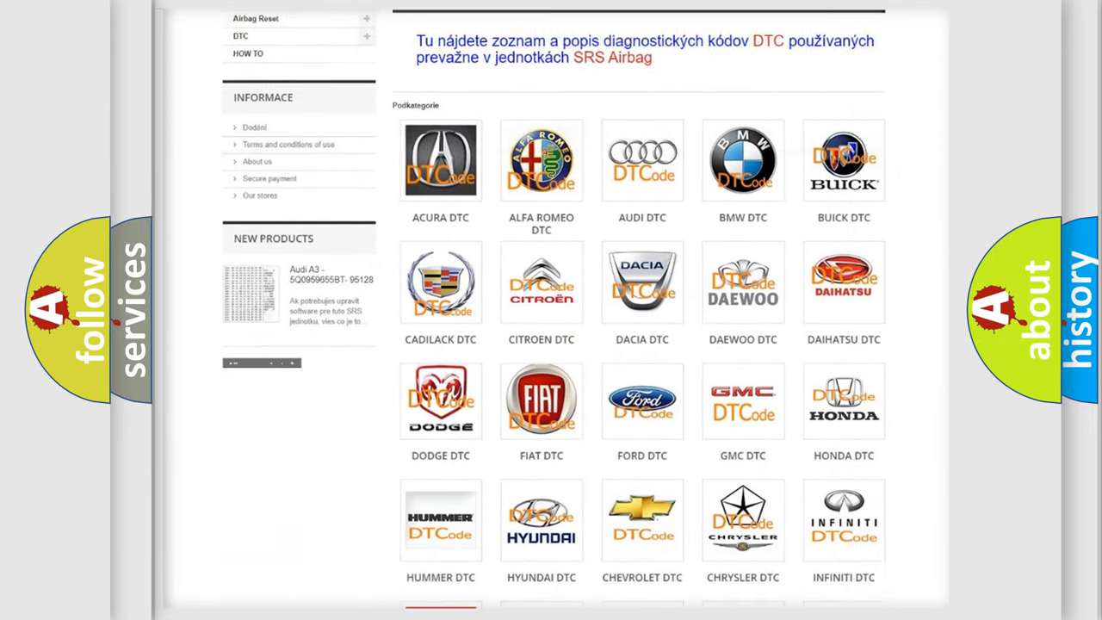
pyautogui.scroll(-3)
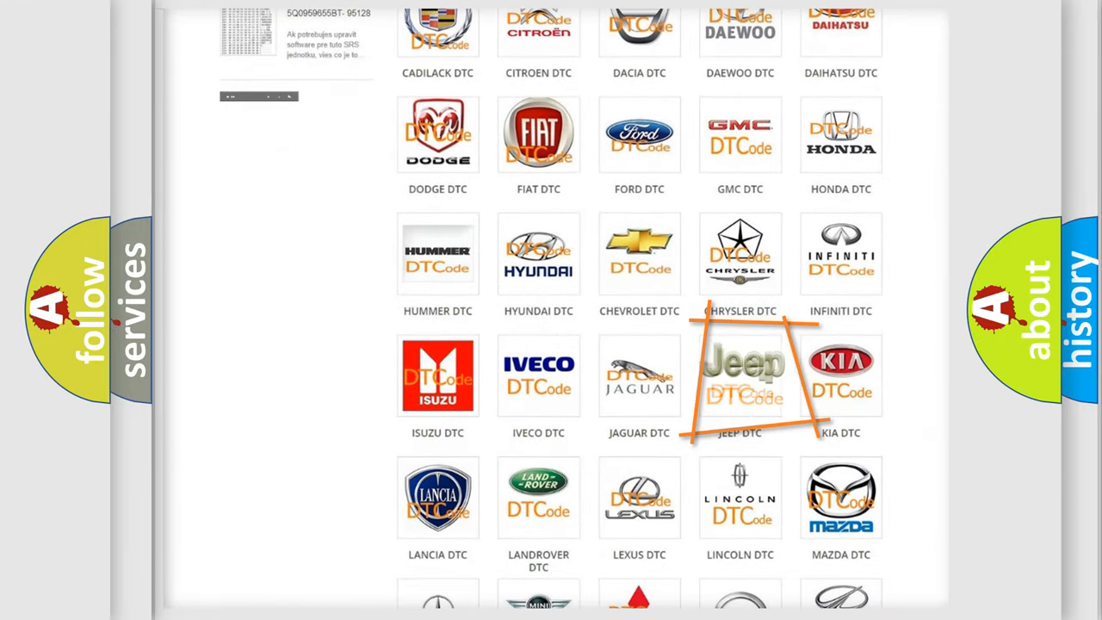